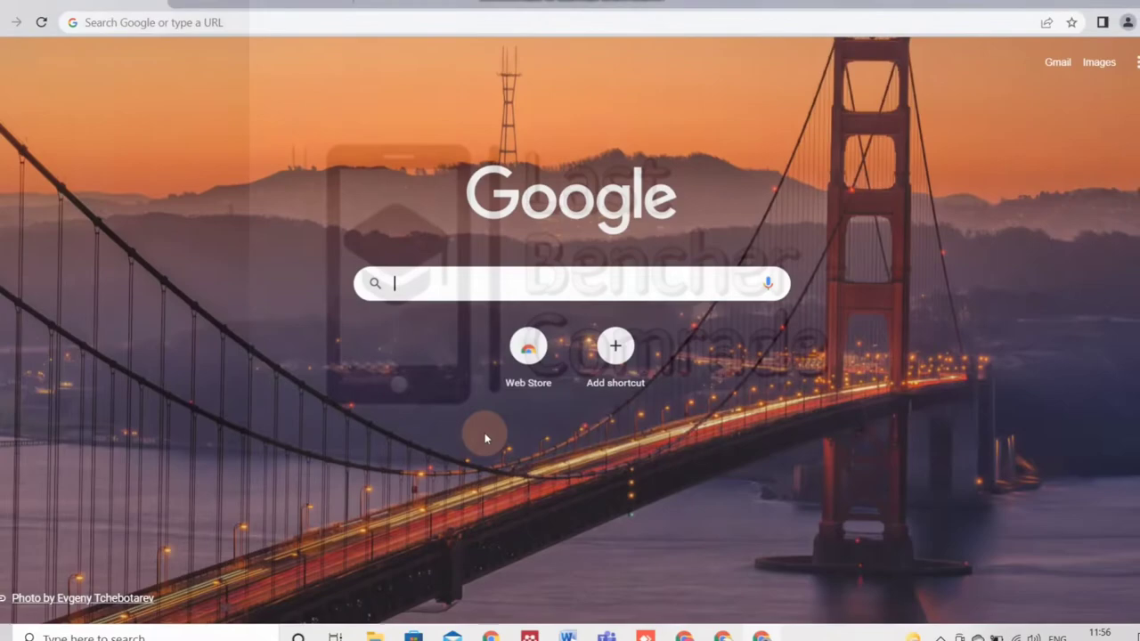
# Navigate to the Connected Papers website via a Google search for connected papers.com.
pyautogui.write('connected papers.com')
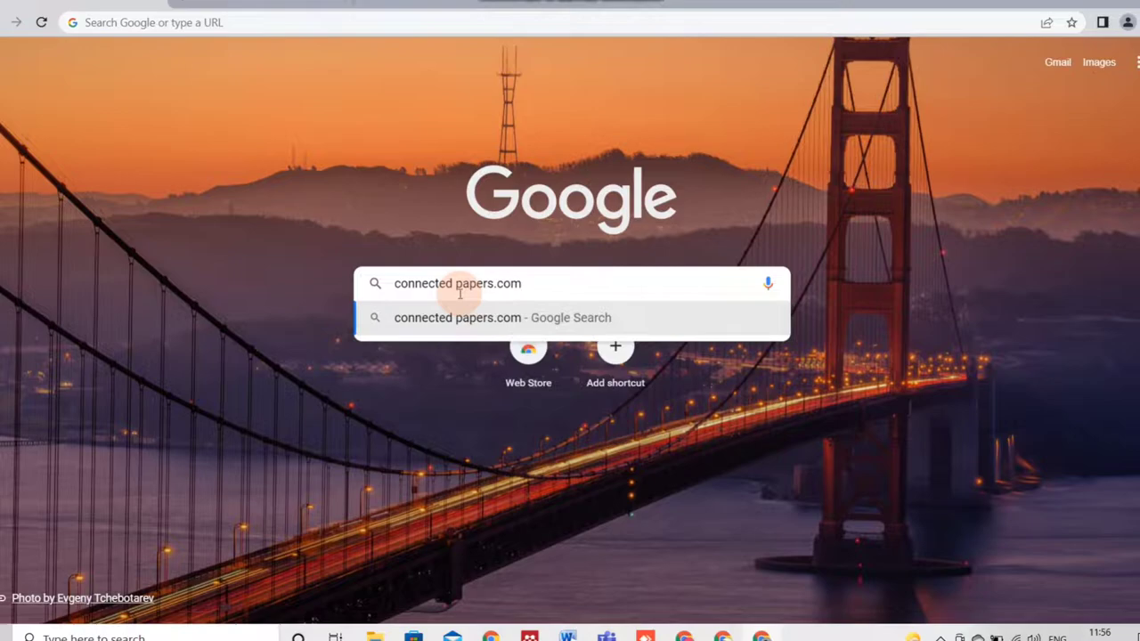
pyautogui.click(502, 317)
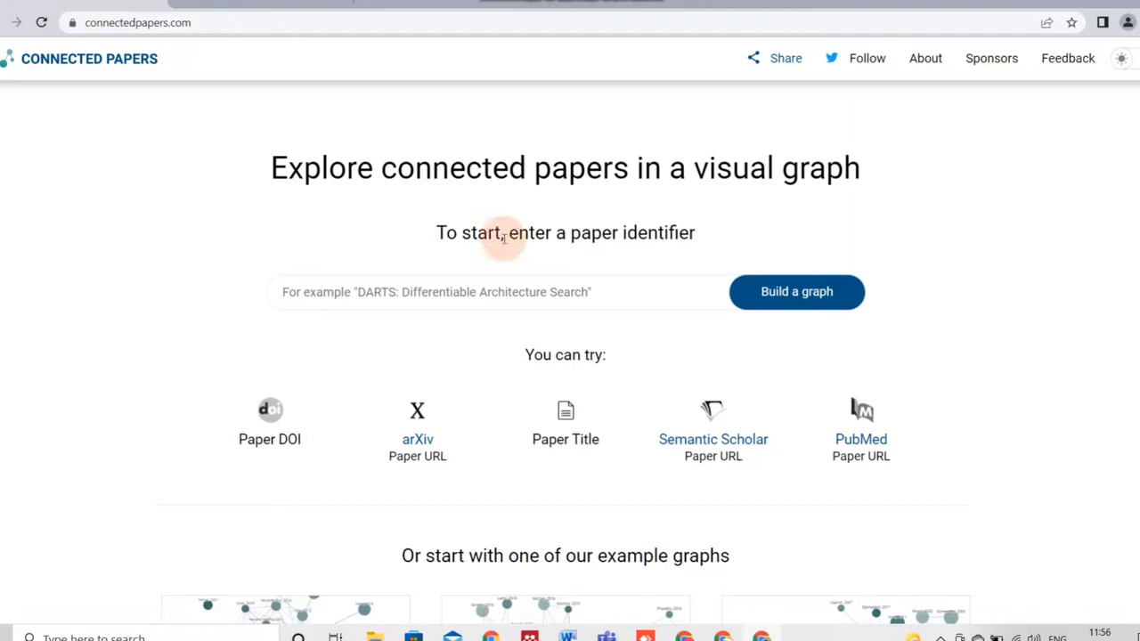
pyautogui.moveTo(1005, 429)
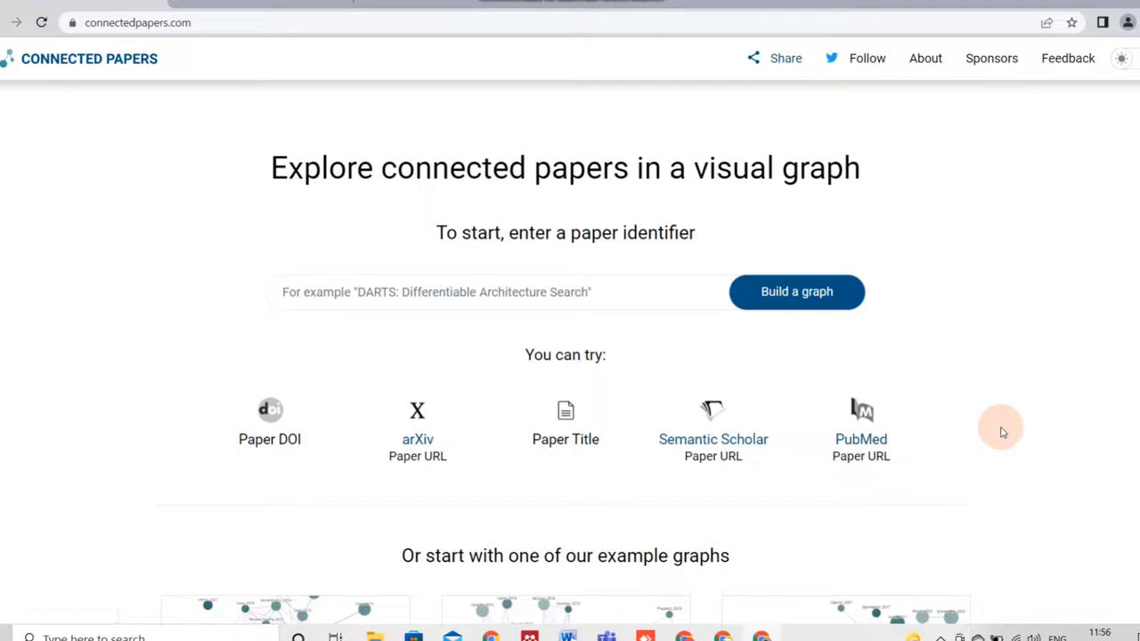
# Browse down the Connected Papers homepage before entering RAMs as the paper identifier.
pyautogui.scroll(-3)
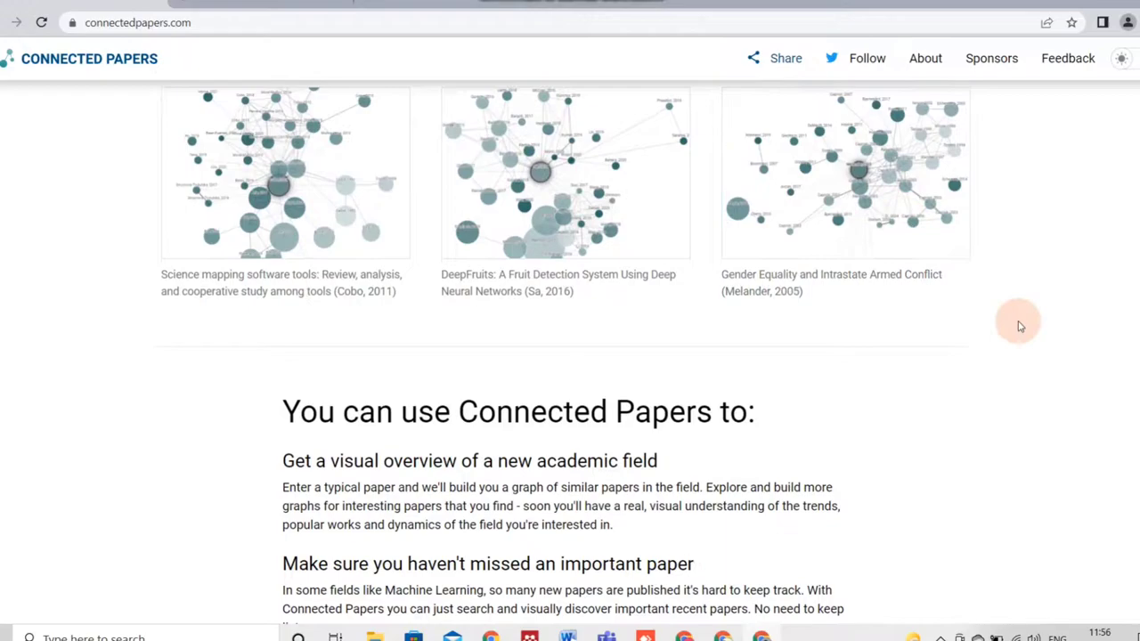
pyautogui.scroll(-3)
pyautogui.write('RAMs')
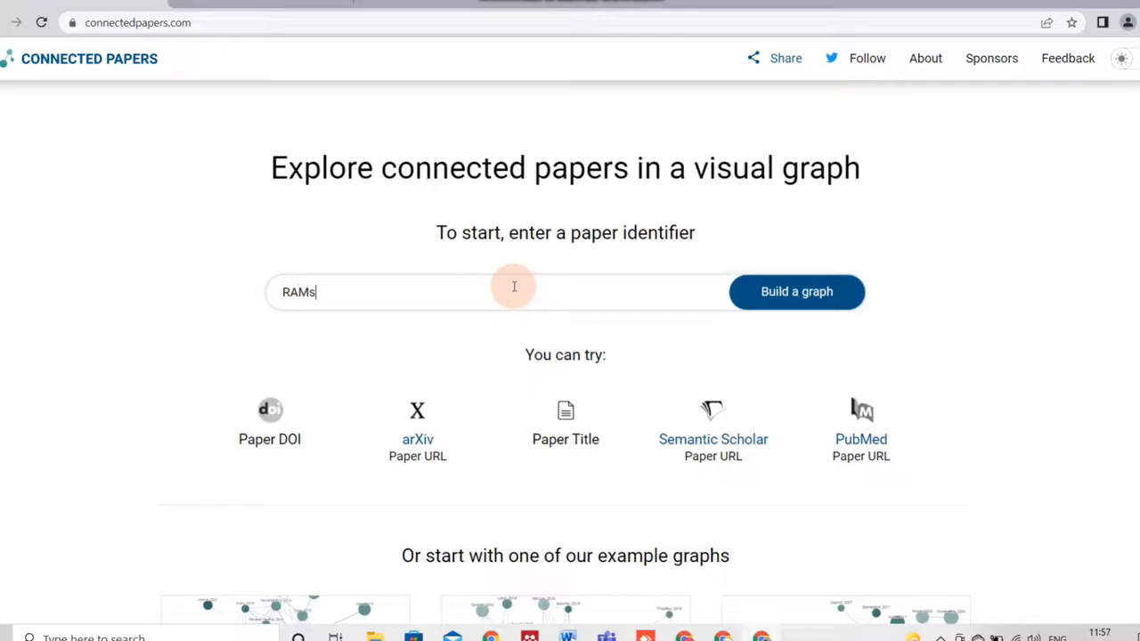
# Look up papers matching RAMs and browse the suggested results list.
pyautogui.click(796, 293)
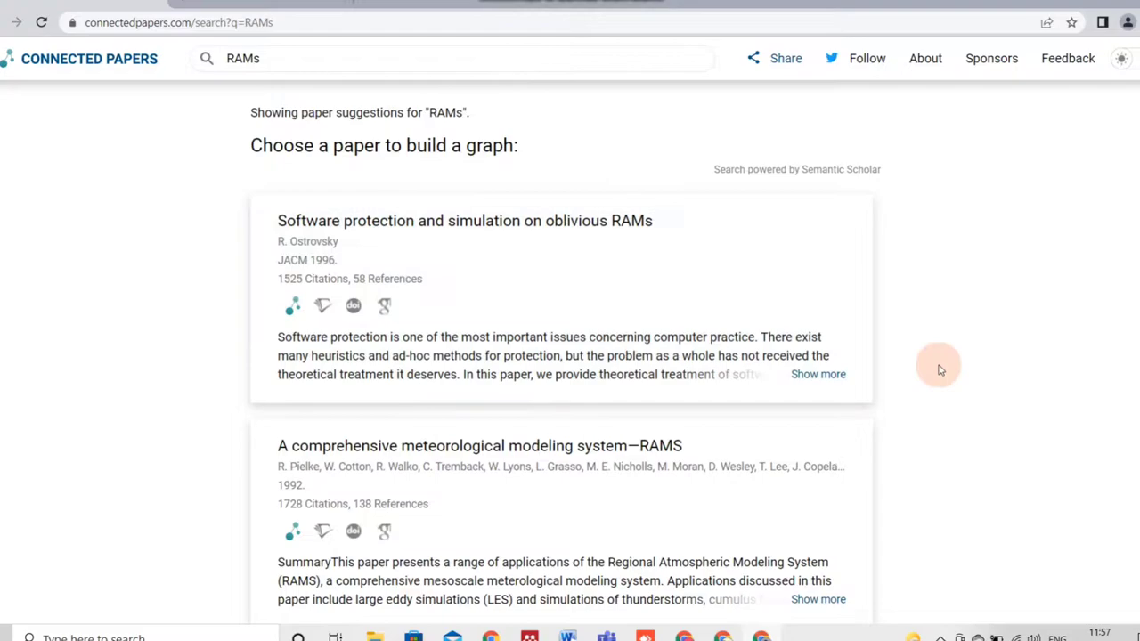
pyautogui.scroll(-3)
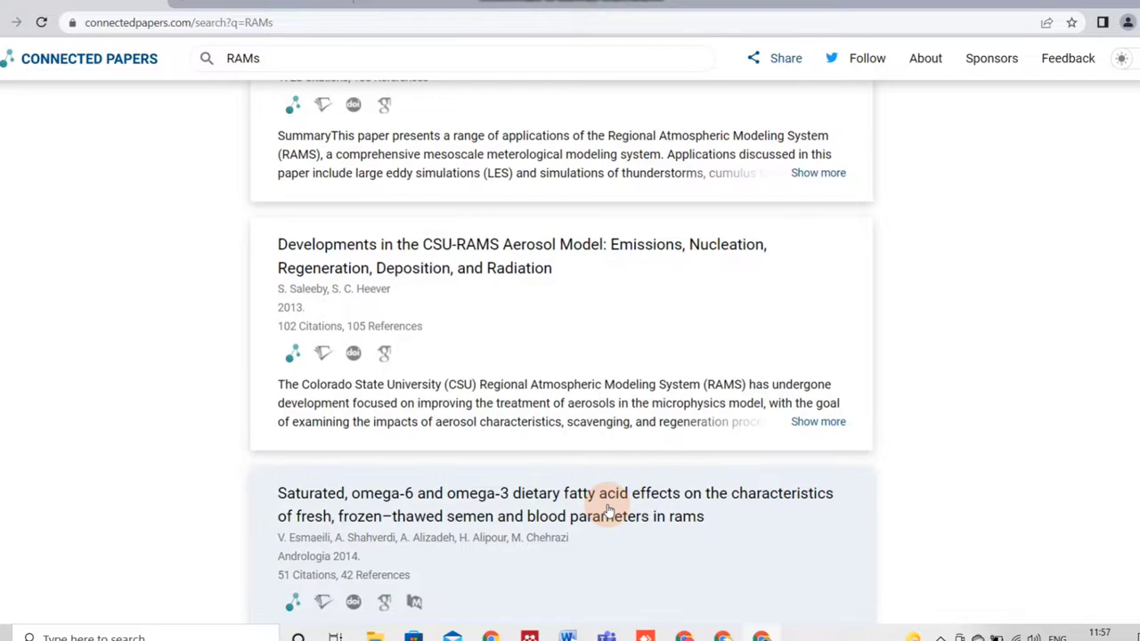
pyautogui.scroll(-3)
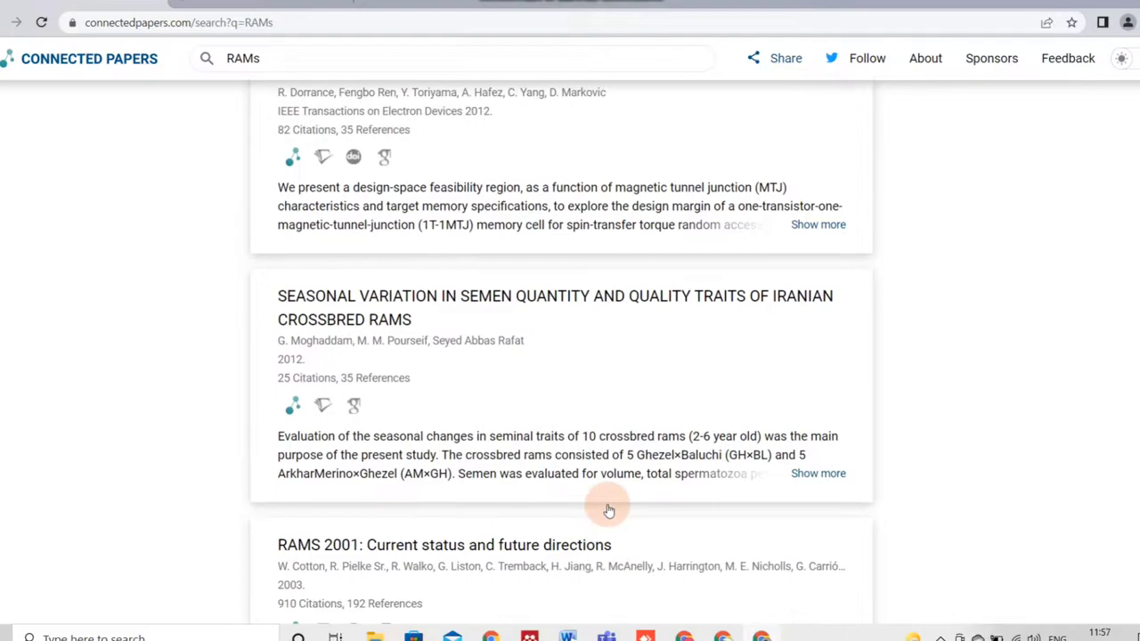
pyautogui.scroll(-3)
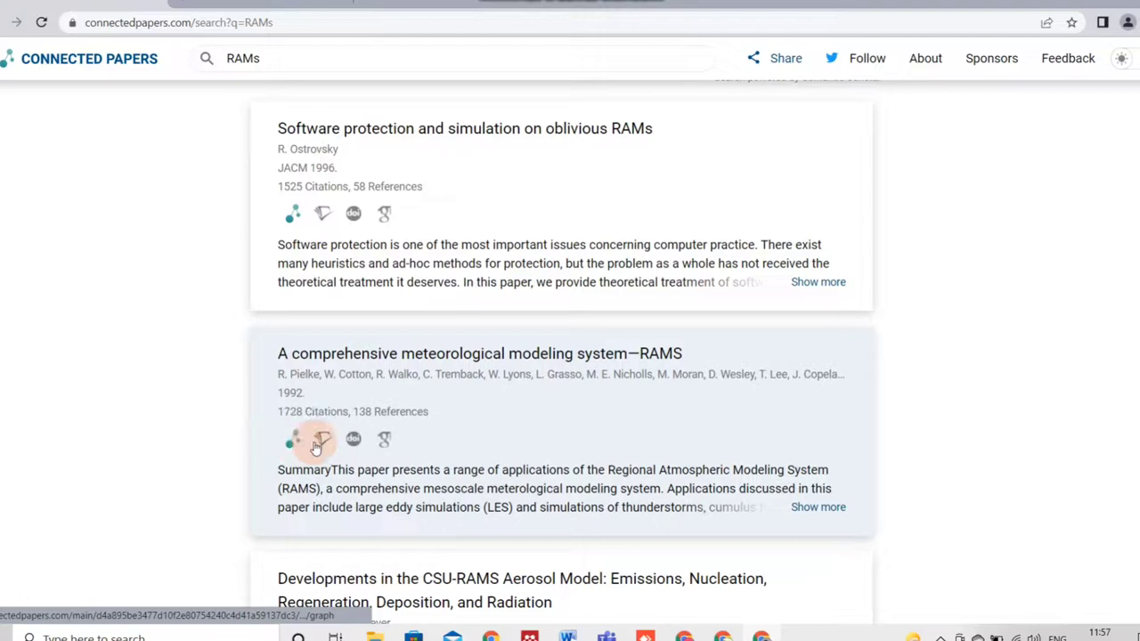
# Build the graph for the RAMS meteorological modeling paper and view details of RAMS 2001 and the Porto Alegre paper.
pyautogui.click(322, 438)
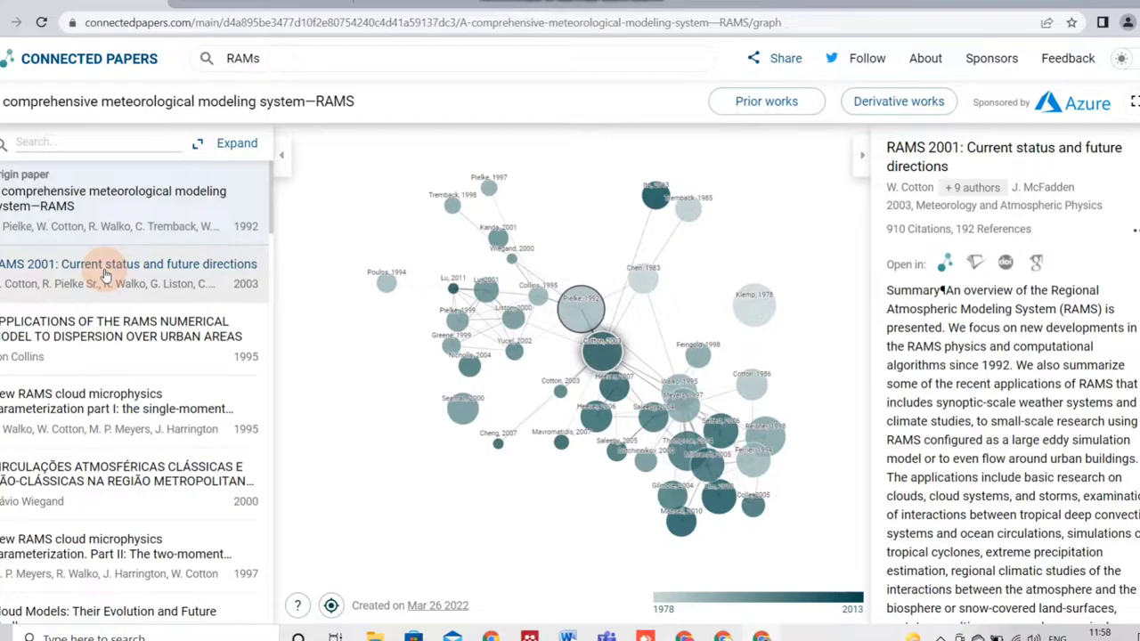
pyautogui.click(125, 476)
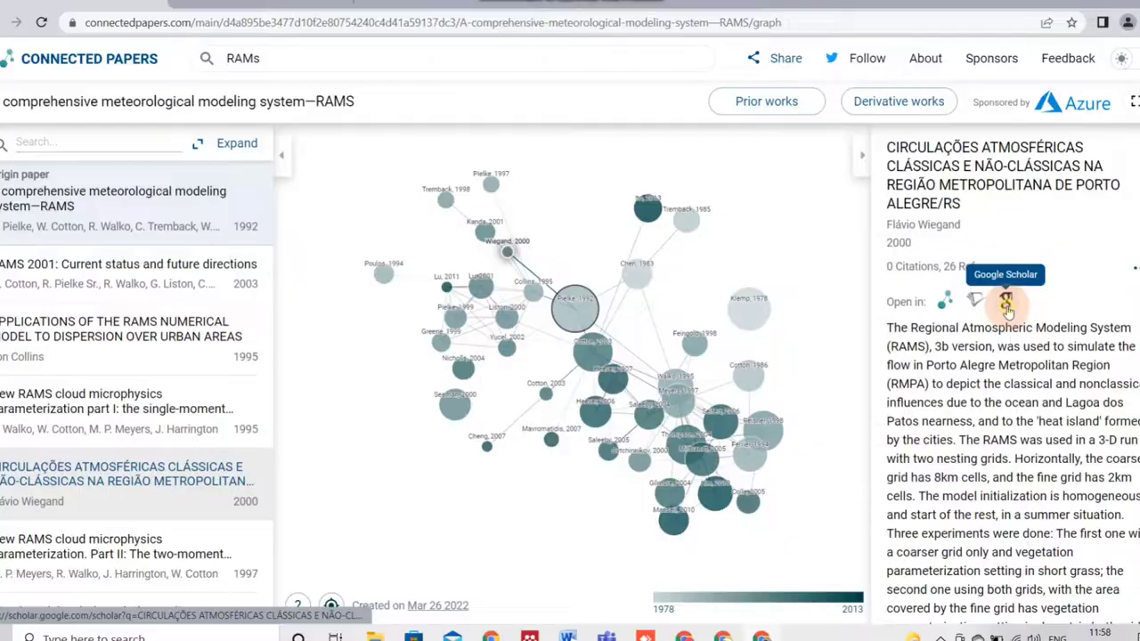
pyautogui.click(1001, 301)
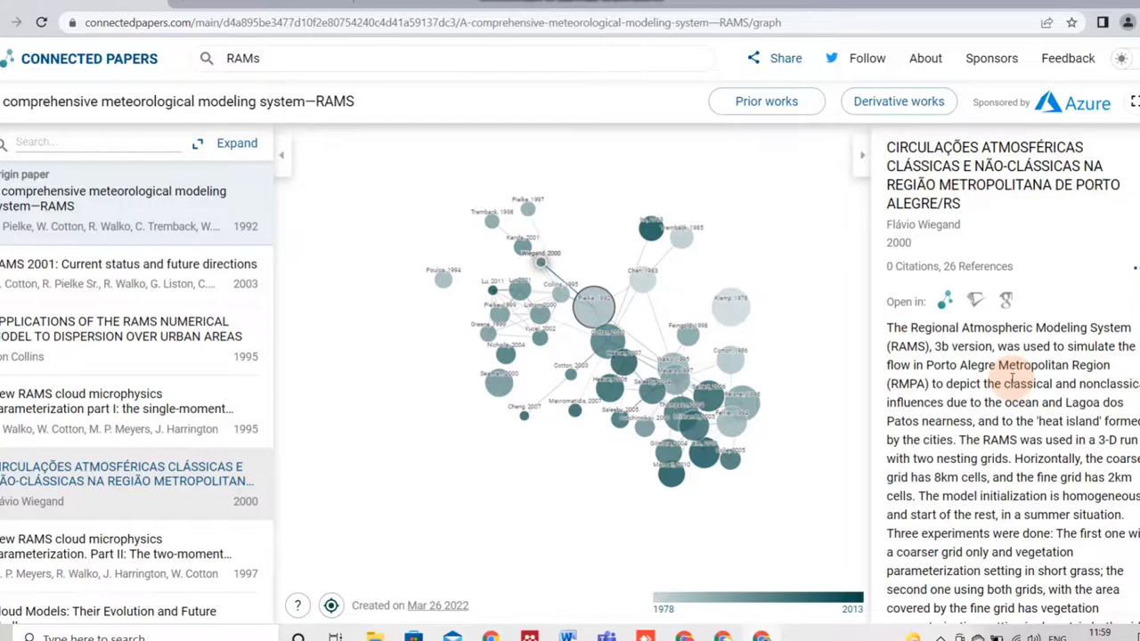
pyautogui.click(621, 367)
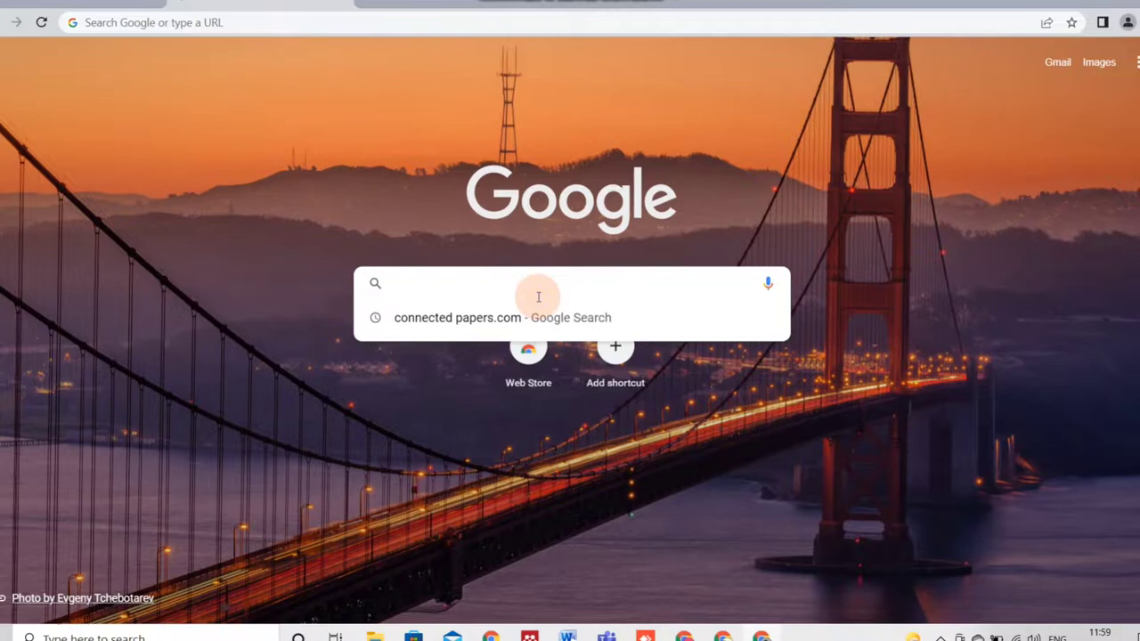
# Navigate to the Scholarcy website via a Google search for scholarcy.
pyautogui.write('scholard')
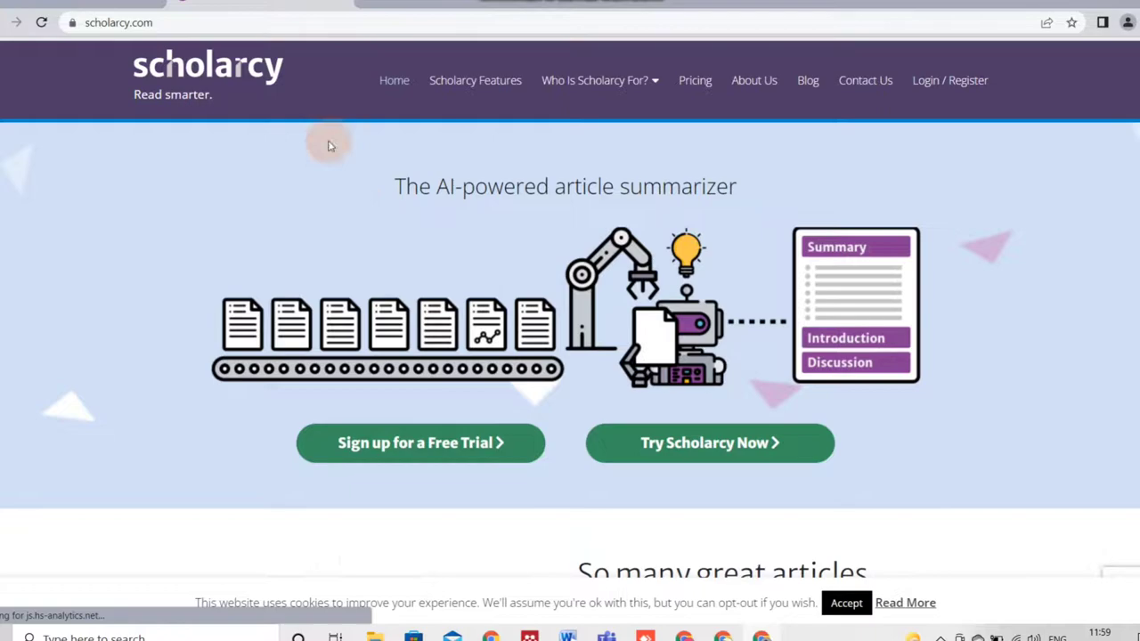
pyautogui.click(600, 80)
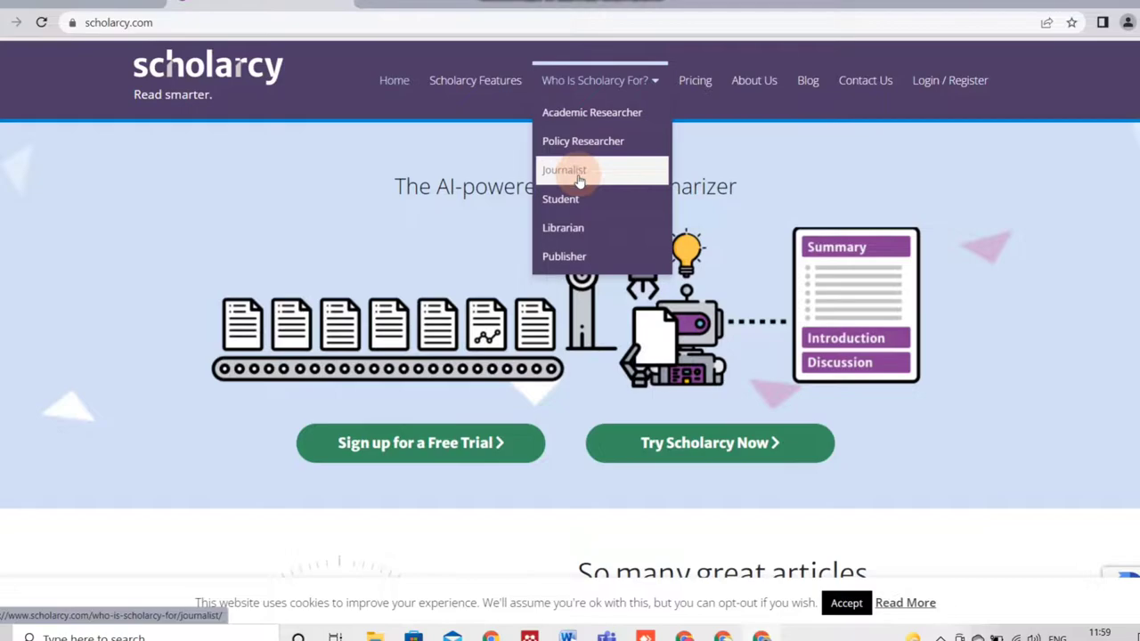
pyautogui.scroll(-3)
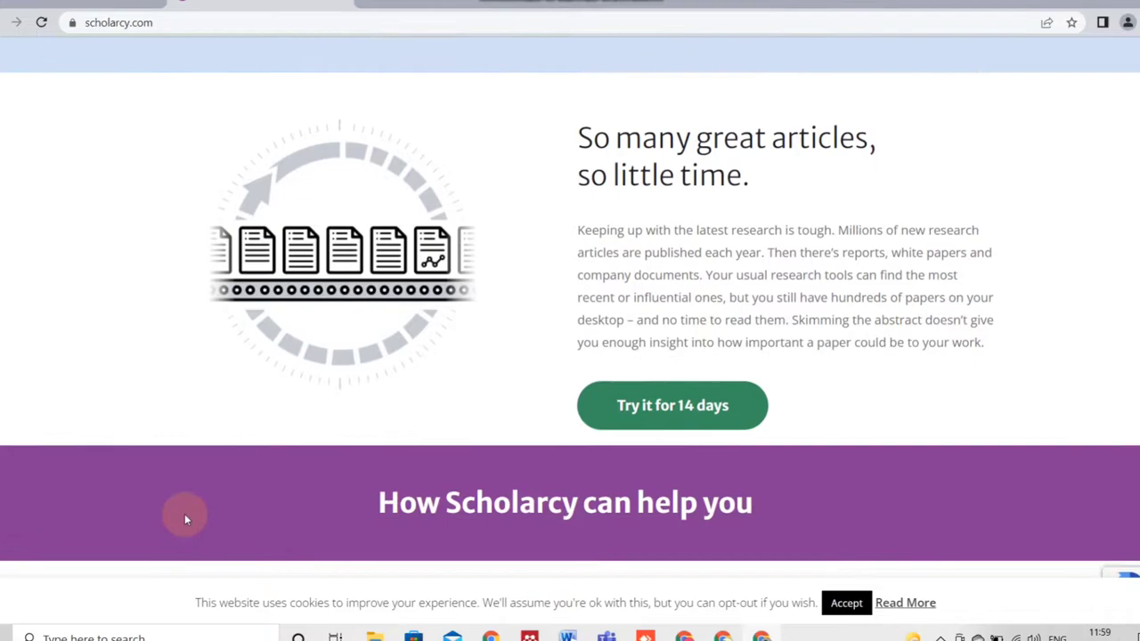
pyautogui.scroll(-3)
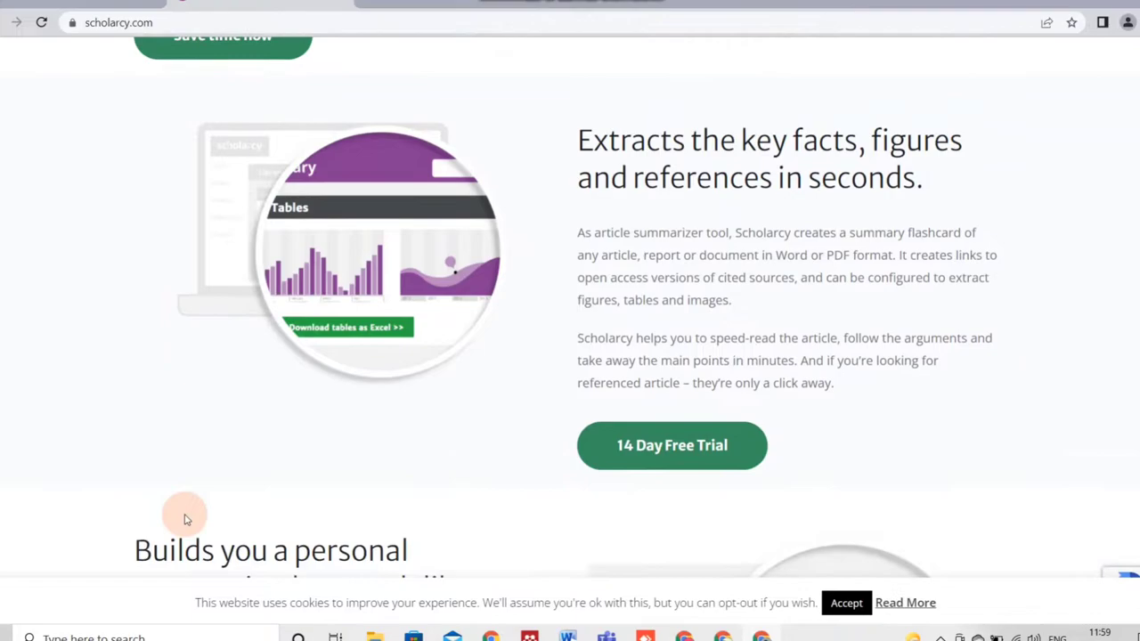
pyautogui.scroll(-3)
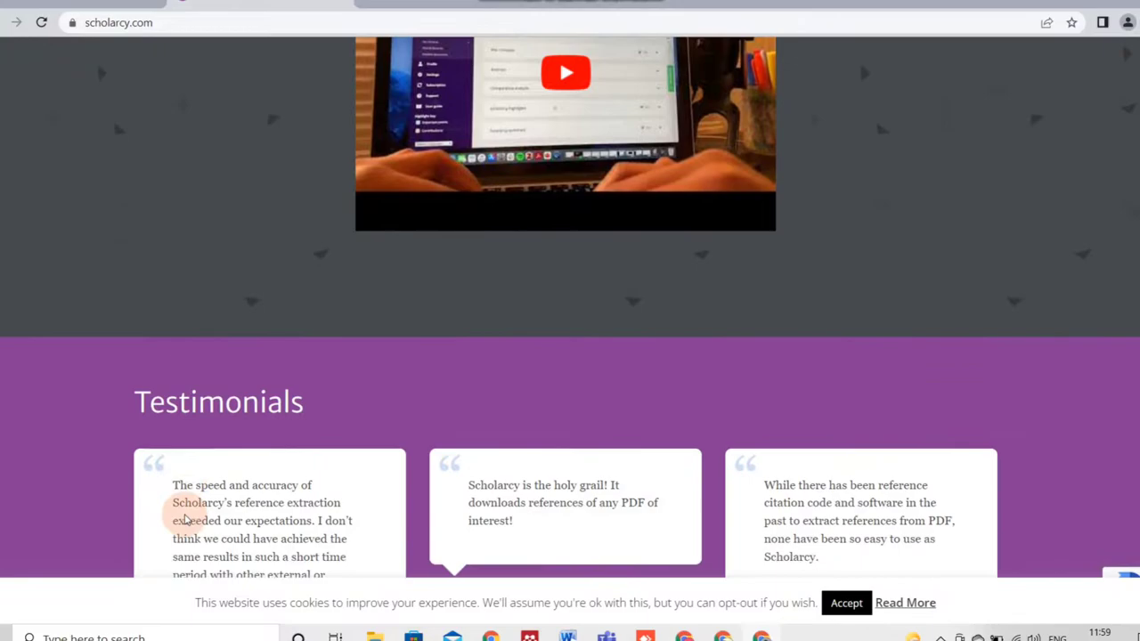
pyautogui.scroll(-3)
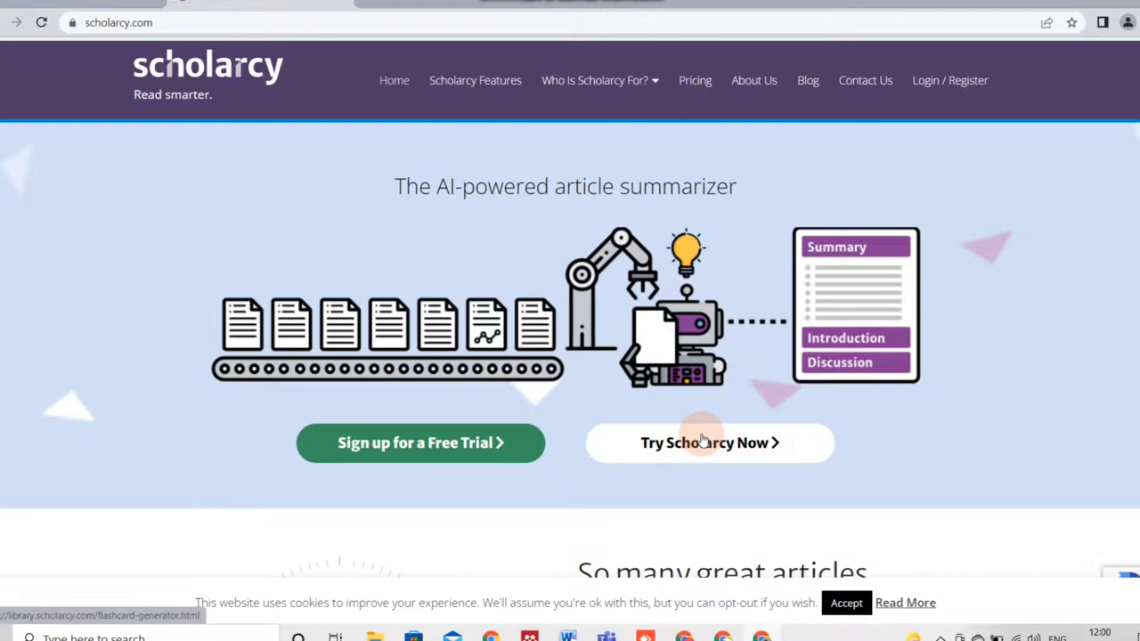
# Launch Scholarcy's summary flashcard generator, then return to the RAMs suggestions in Connected Papers.
pyautogui.click(709, 444)
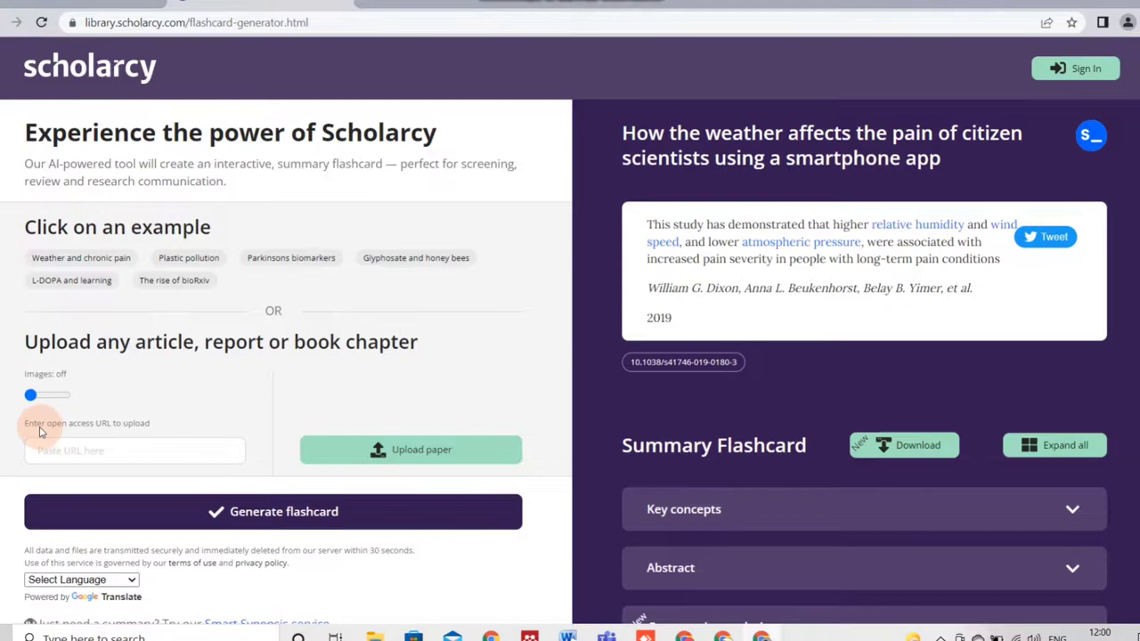
pyautogui.moveTo(428, 448)
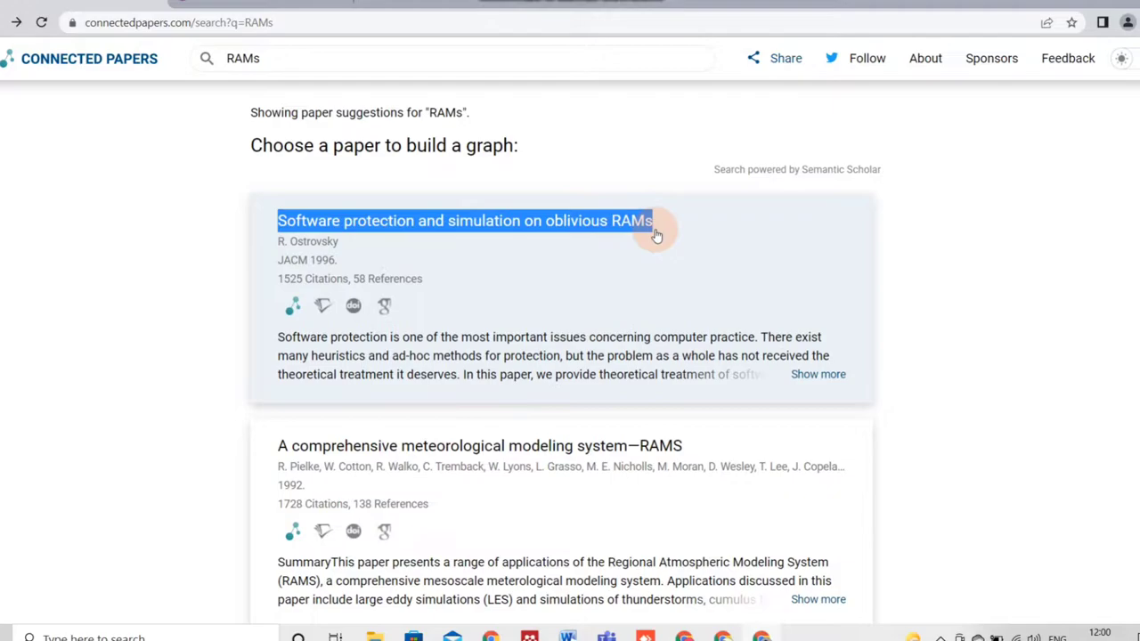
pyautogui.click(463, 220)
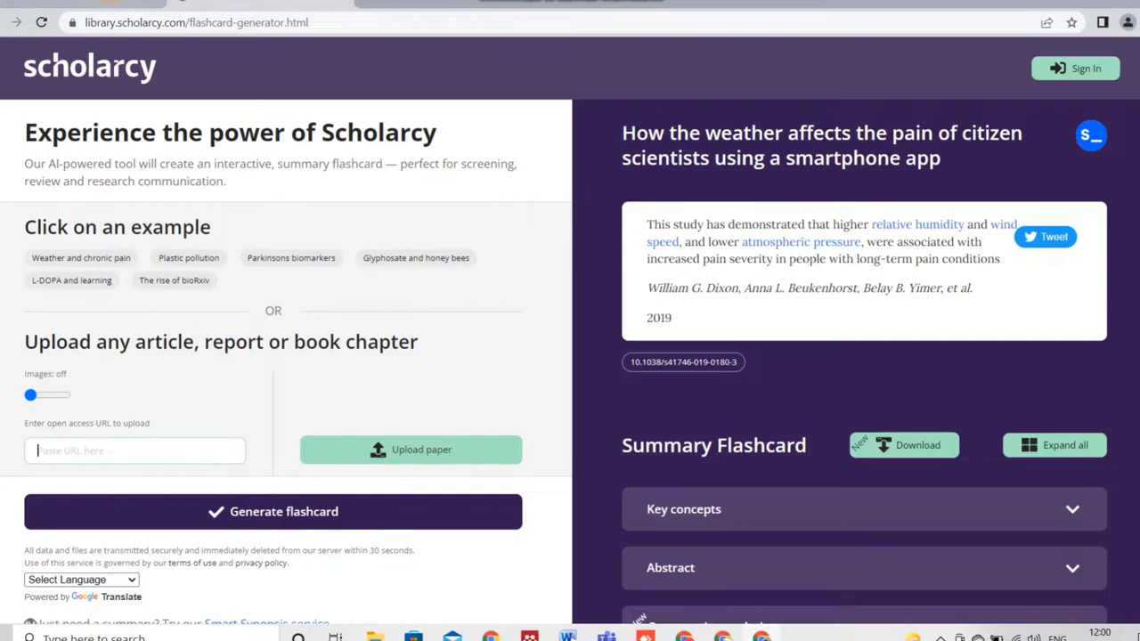
pyautogui.click(236, 22)
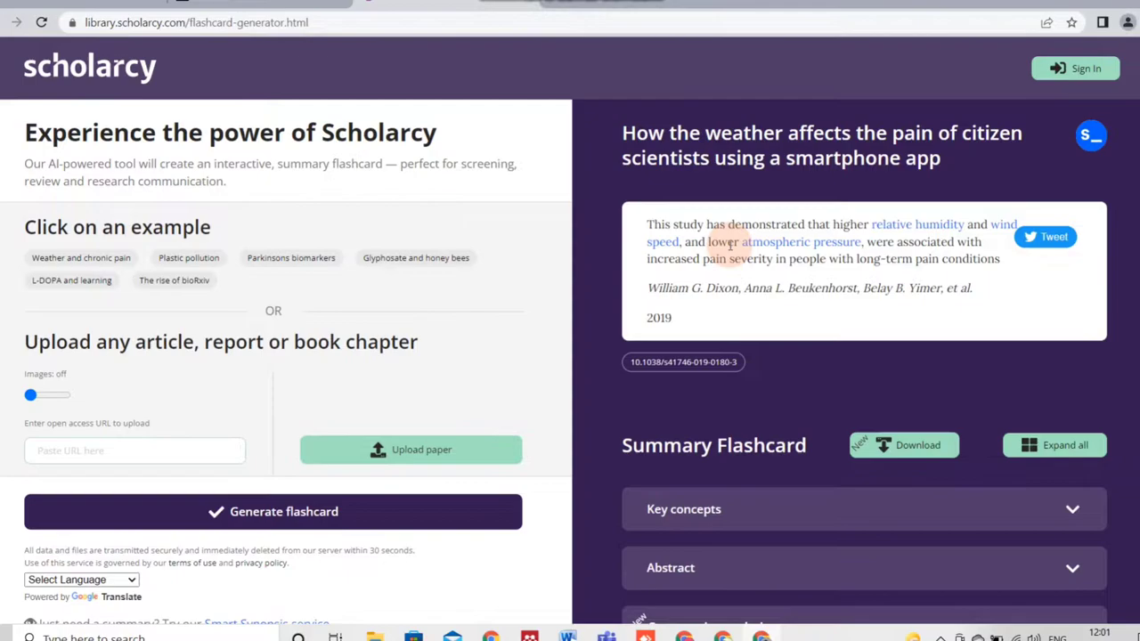
pyautogui.write('https://dl.acm.org/doi/10.1145/233551.233553')
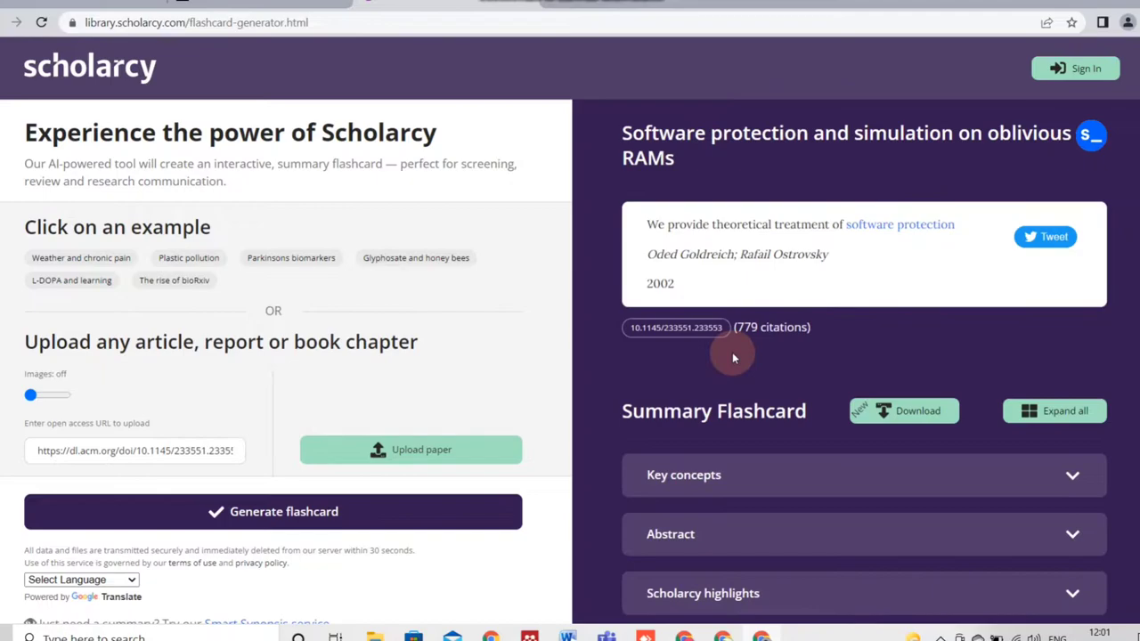
# Read through the oblivious RAMs flashcard's full text and study subjects sections.
pyautogui.scroll(-3)
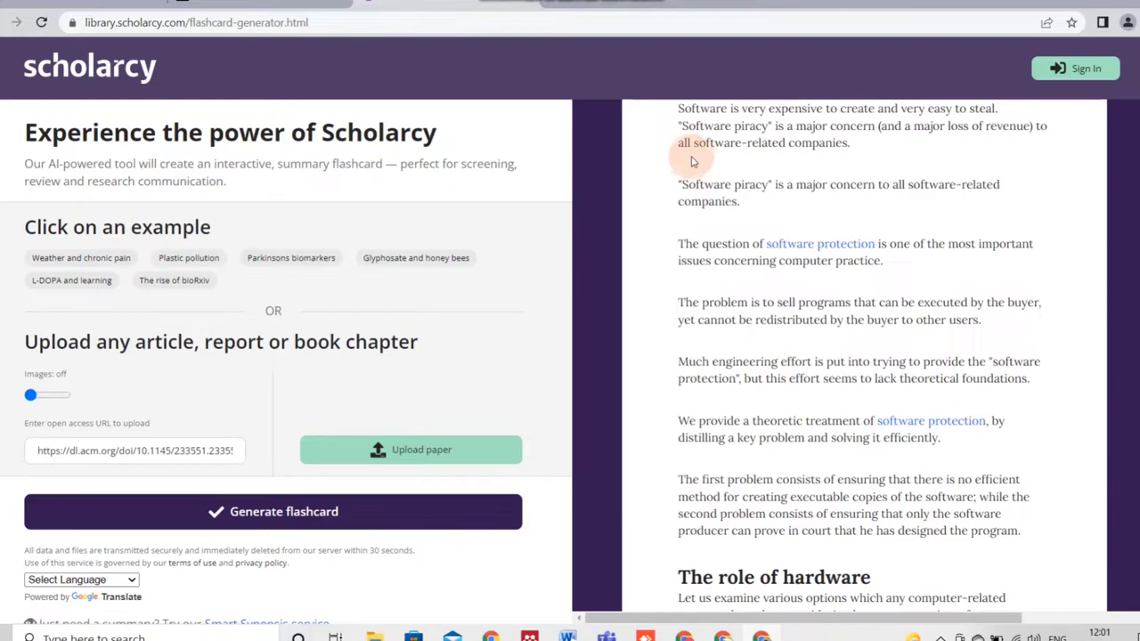
pyautogui.scroll(-3)
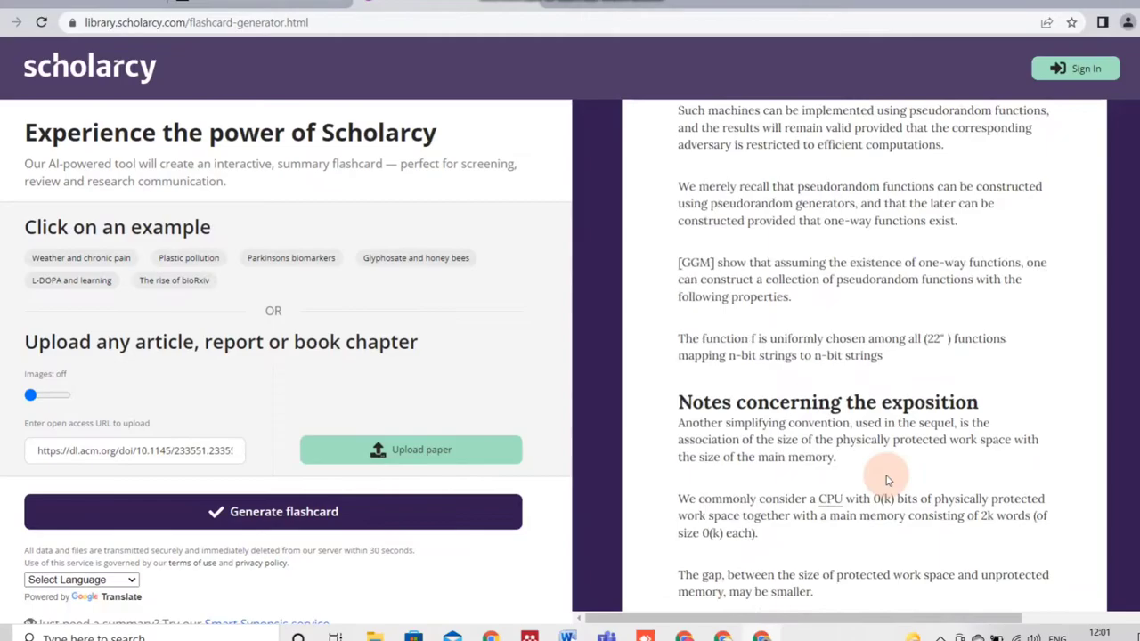
pyautogui.scroll(-3)
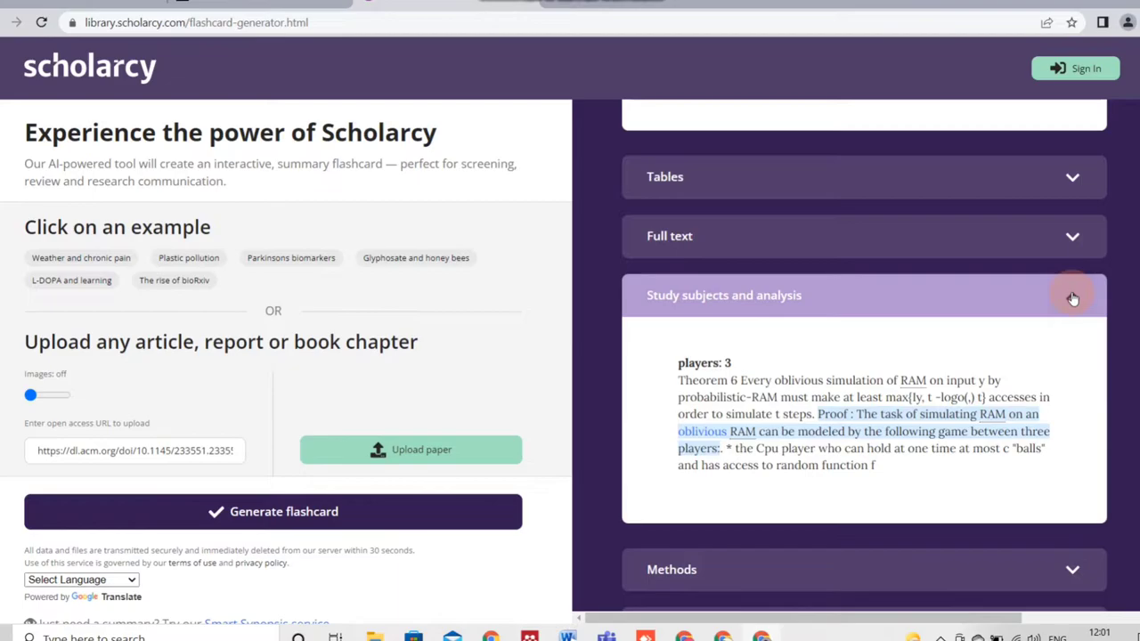
pyautogui.scroll(-3)
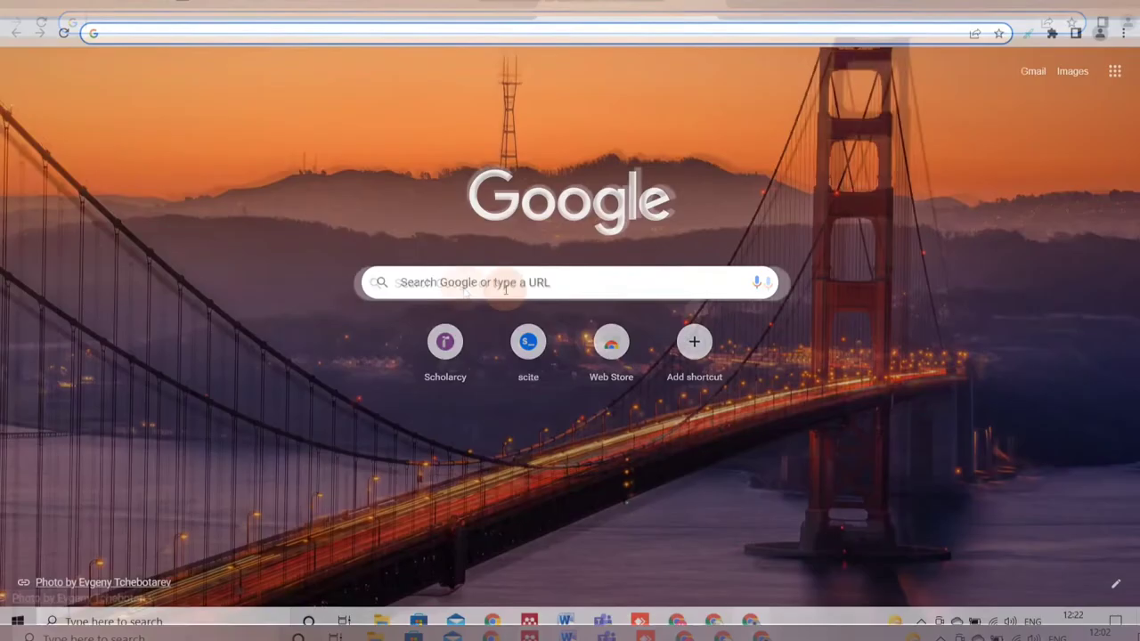
# Load the scite.ai homepage and browse its features and awards sections.
pyautogui.click(506, 283)
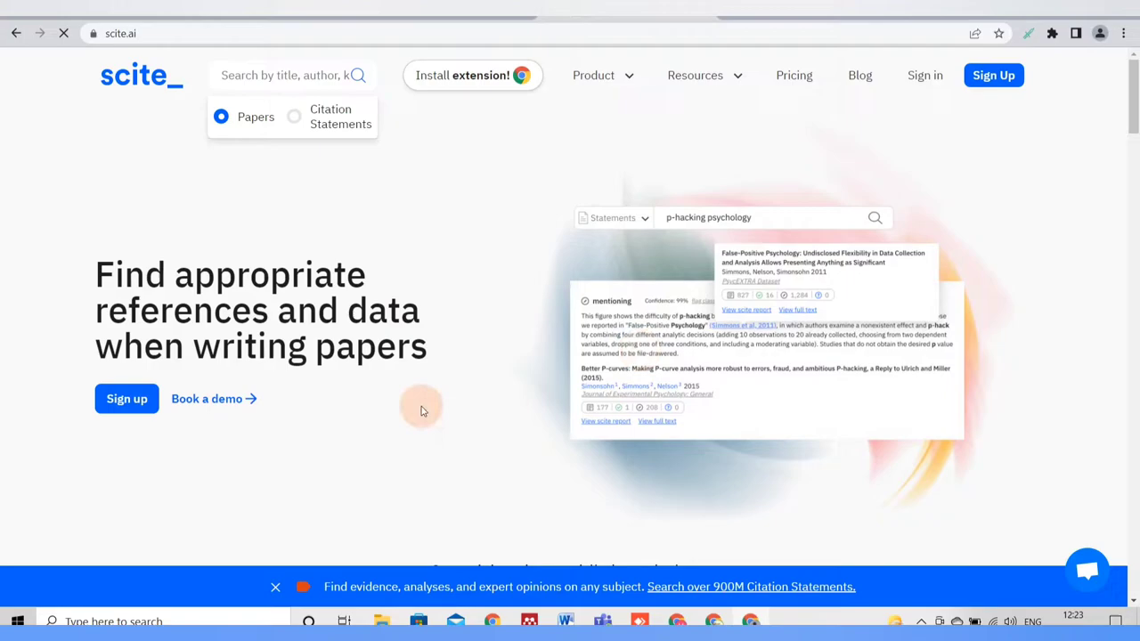
pyautogui.scroll(-3)
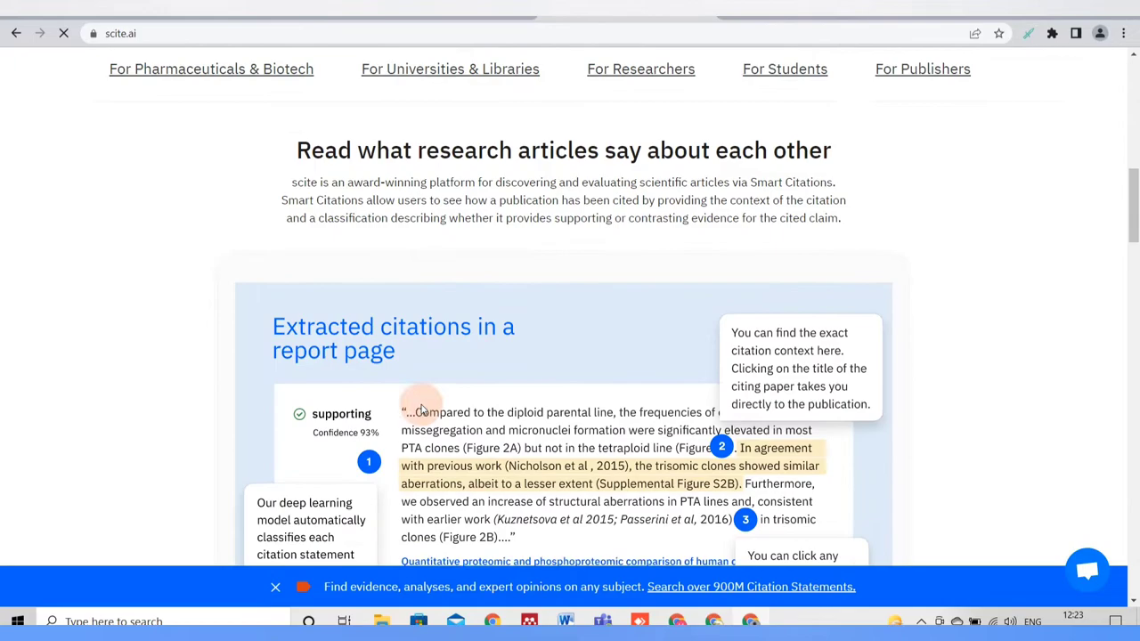
pyautogui.scroll(3)
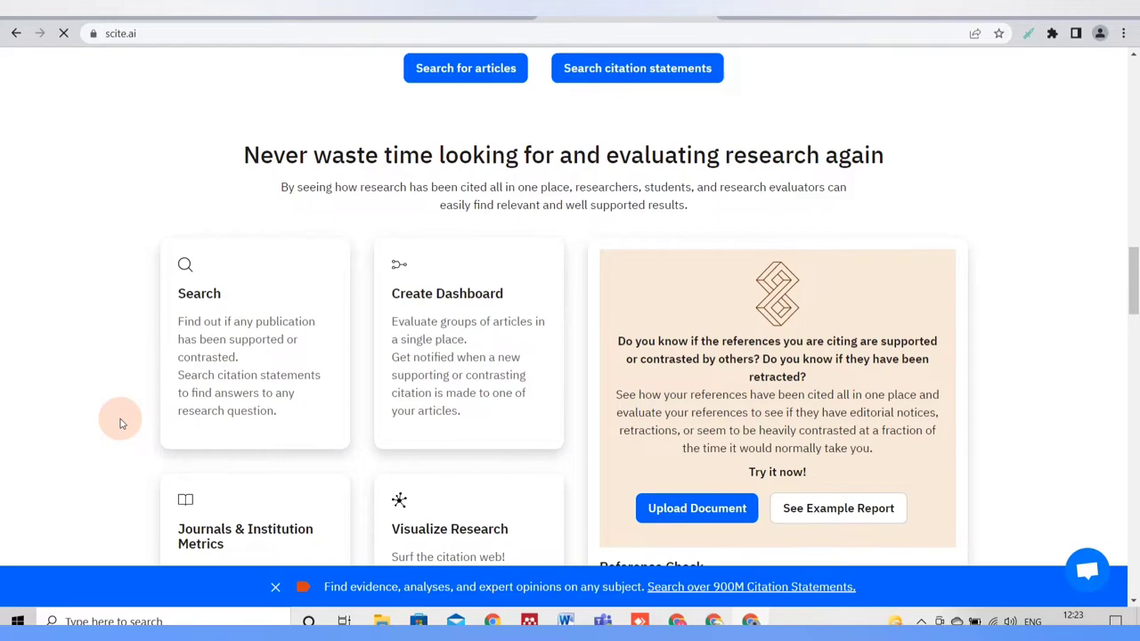
pyautogui.scroll(-3)
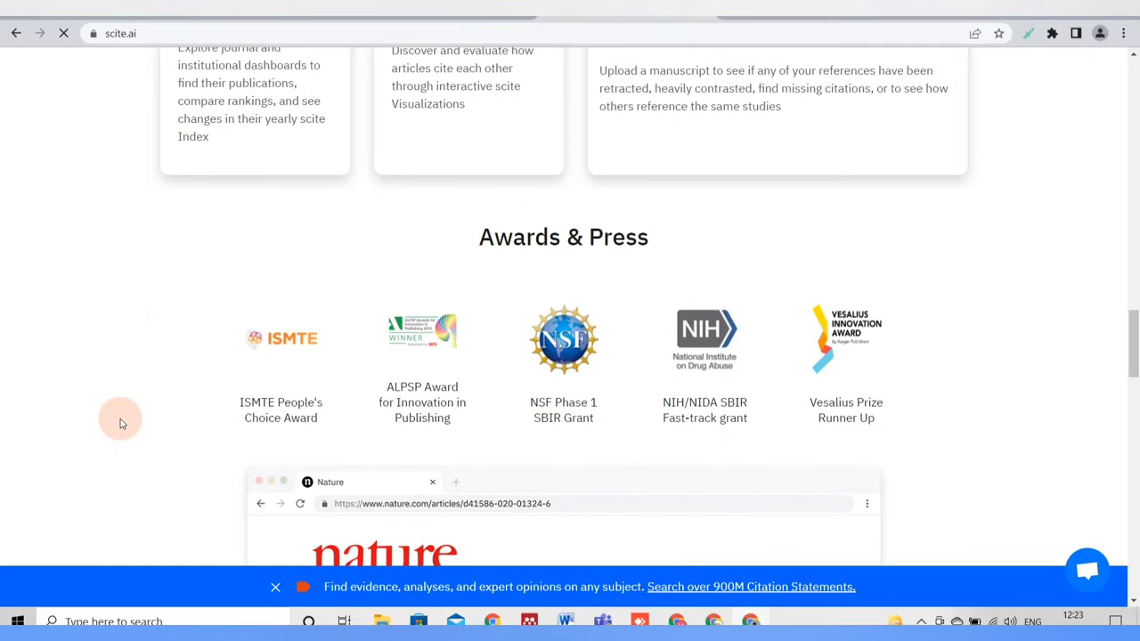
pyautogui.scroll(-3)
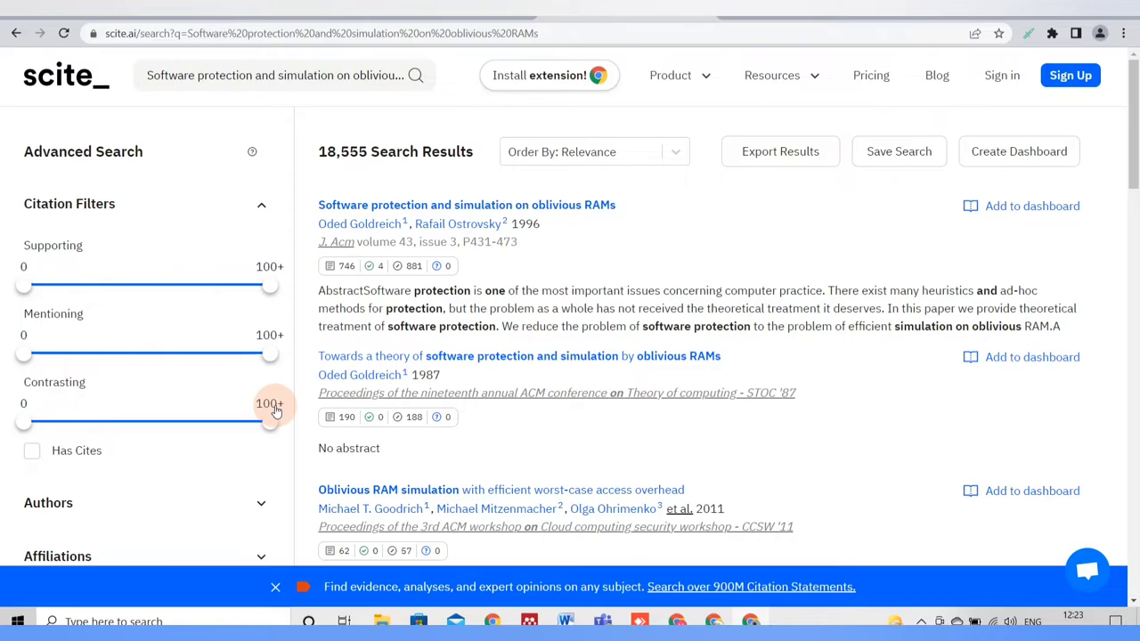
# Filter the oblivious RAMs results to articles with 0 supporting and mentioning citations, leaving 11,324 papers.
pyautogui.scroll(-3)
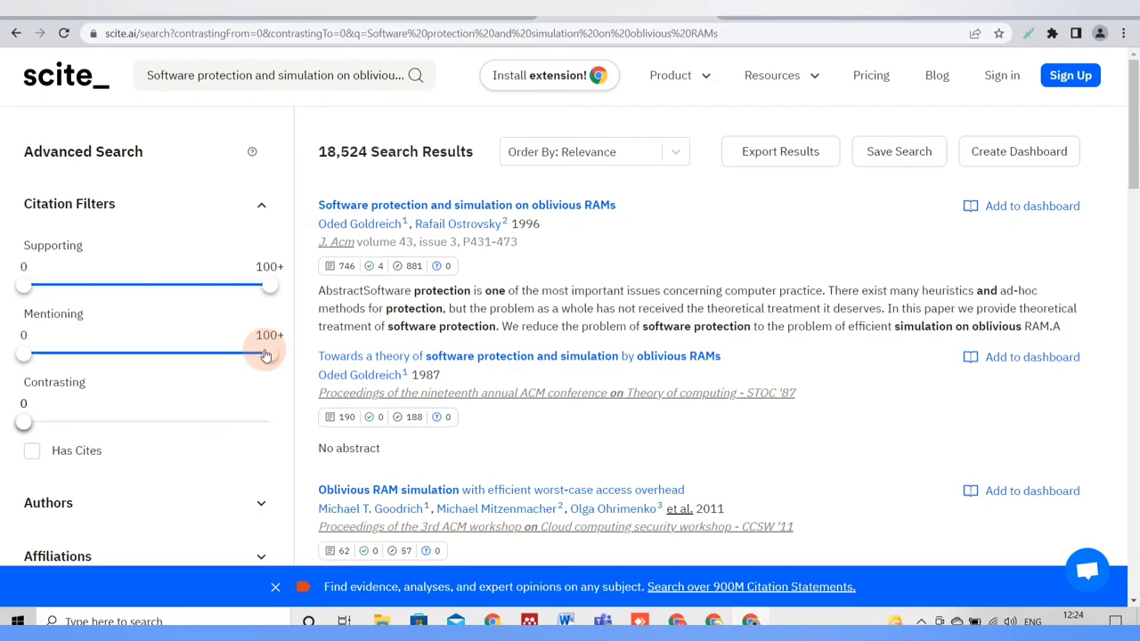
pyautogui.moveTo(271, 354); pyautogui.dragTo(23, 354)
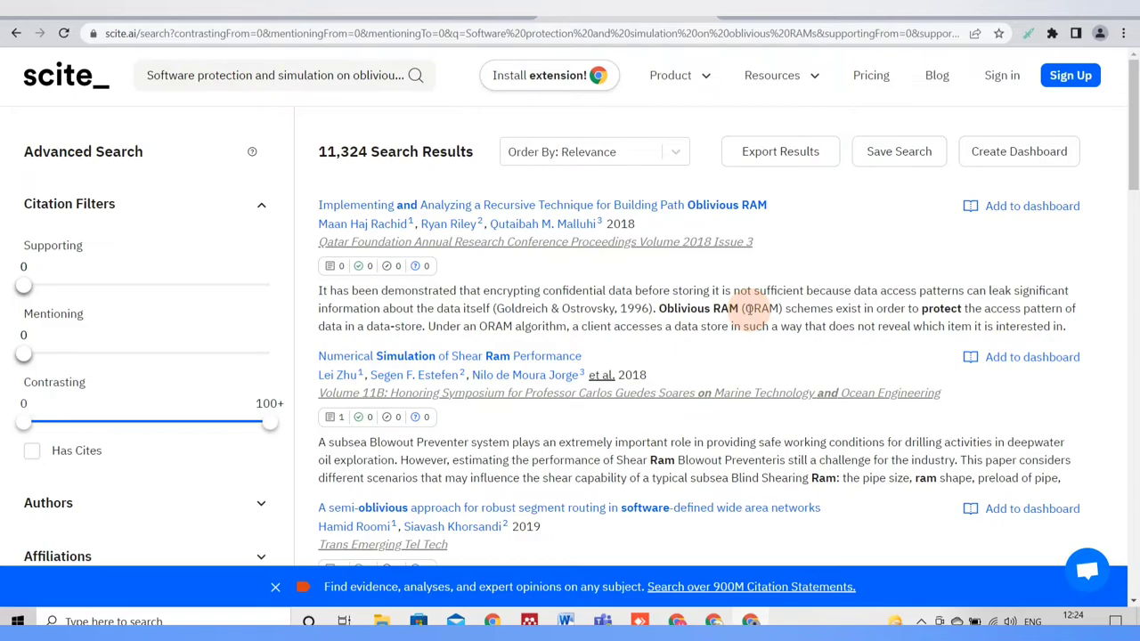
pyautogui.scroll(-3)
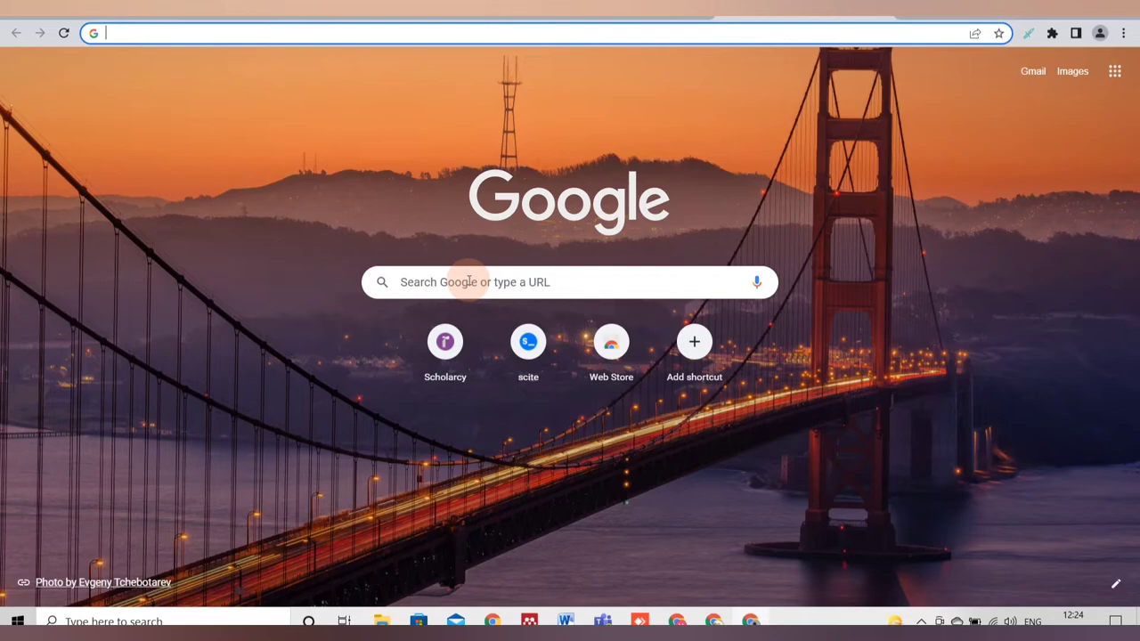
# Go to mendeley.com and browse the homepage down to its footer and back.
pyautogui.write('mendeley.com')
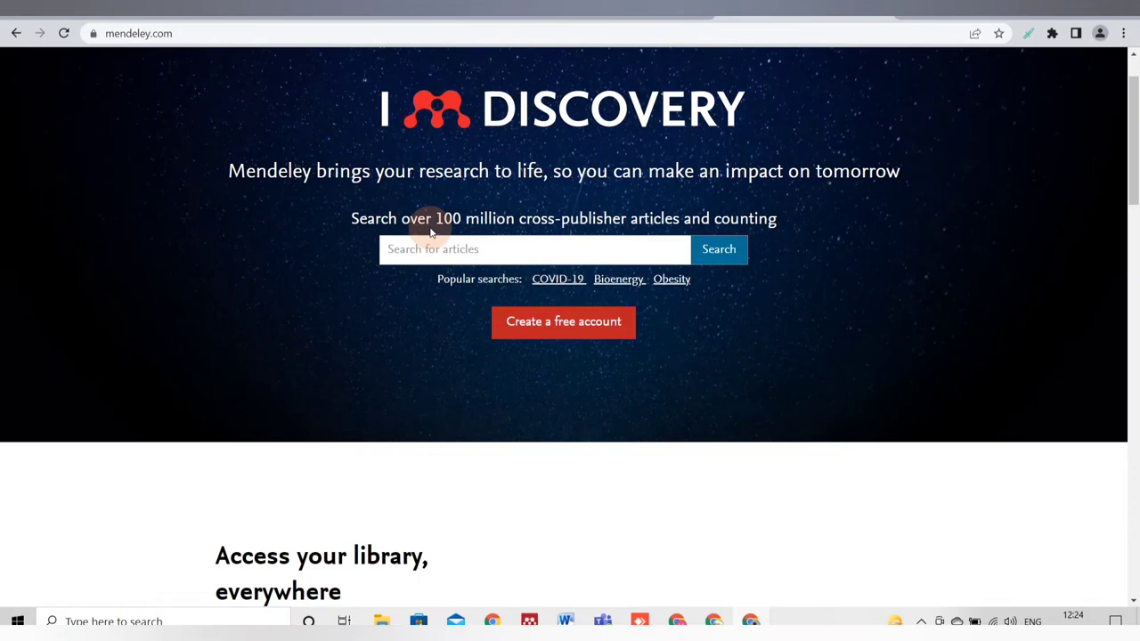
pyautogui.scroll(-3)
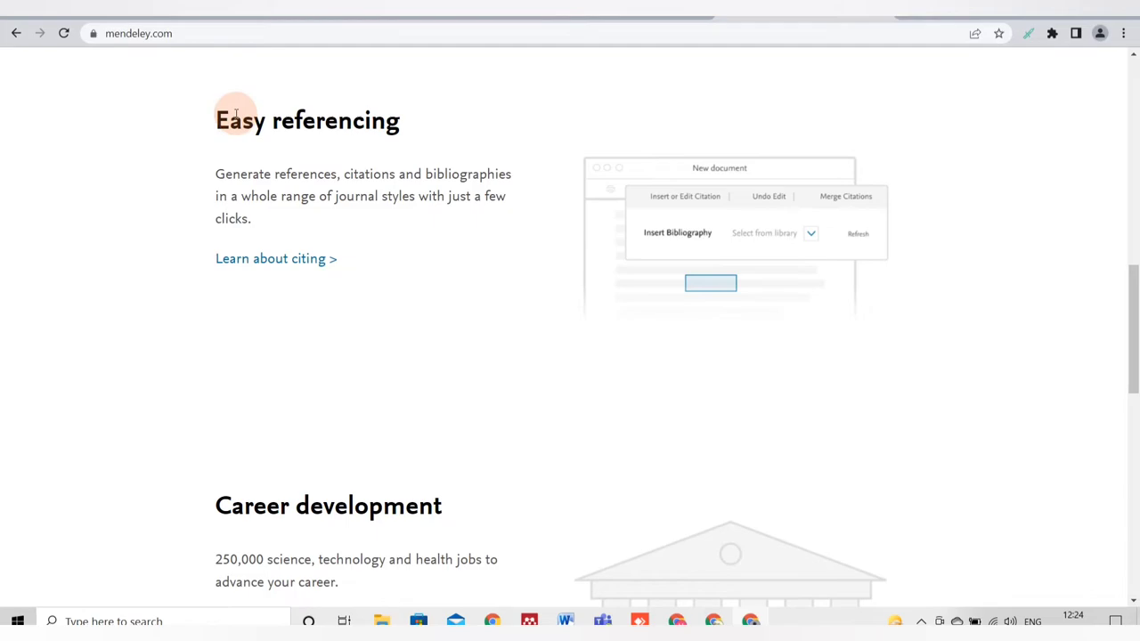
pyautogui.scroll(-3)
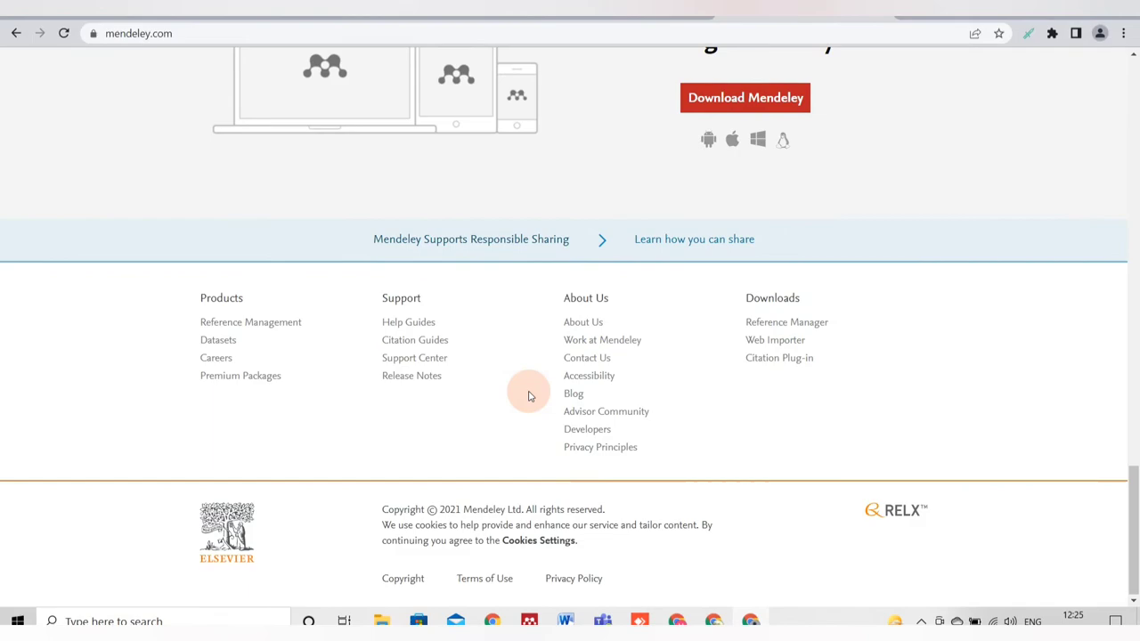
pyautogui.scroll(3)
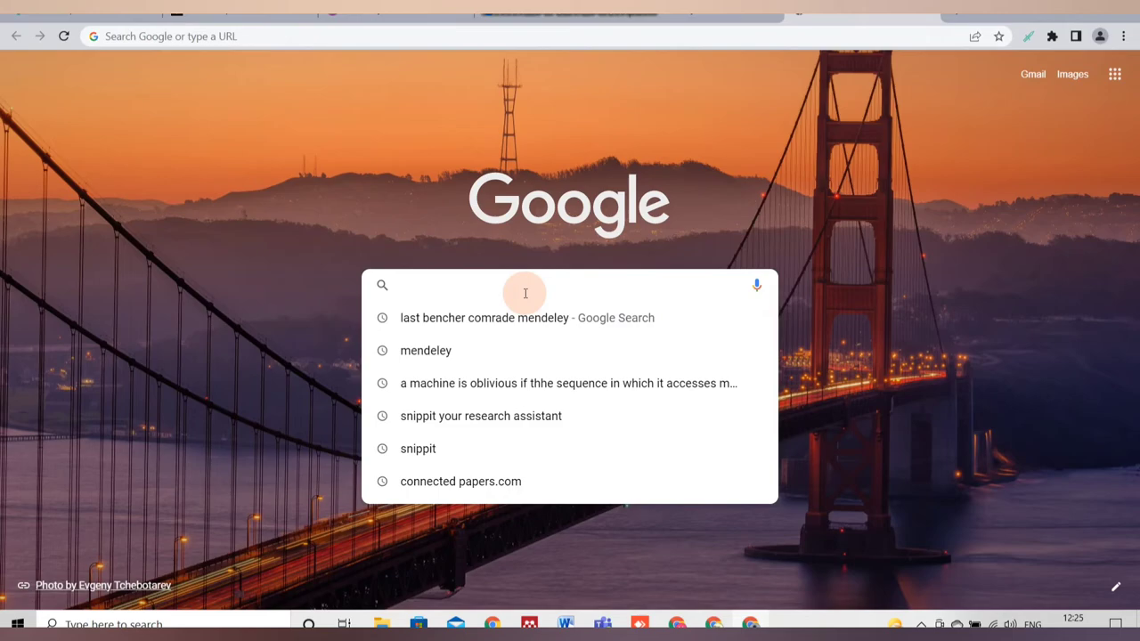
# Search 'last bencher comrade mendeley' from the suggestions and scroll to the video results.
pyautogui.click(484, 317)
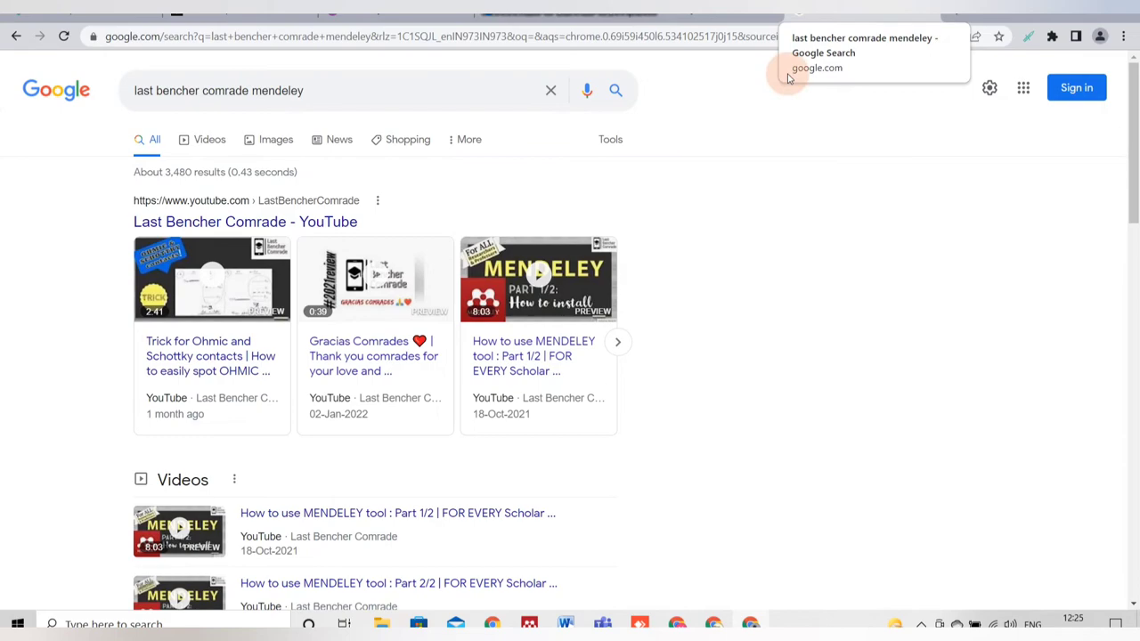
pyautogui.scroll(-3)
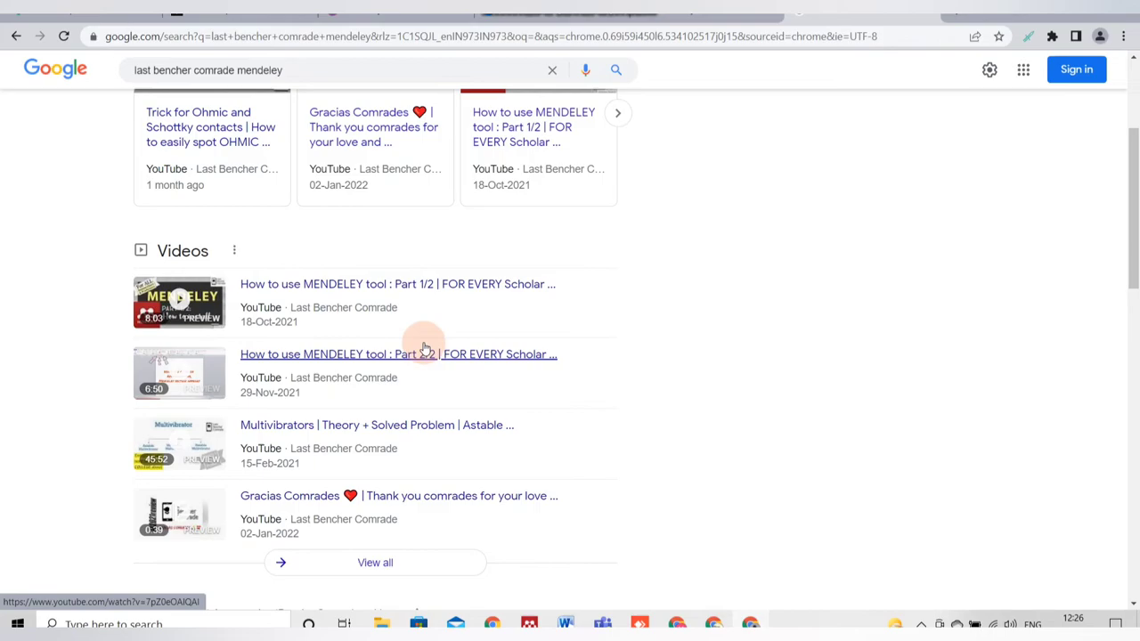